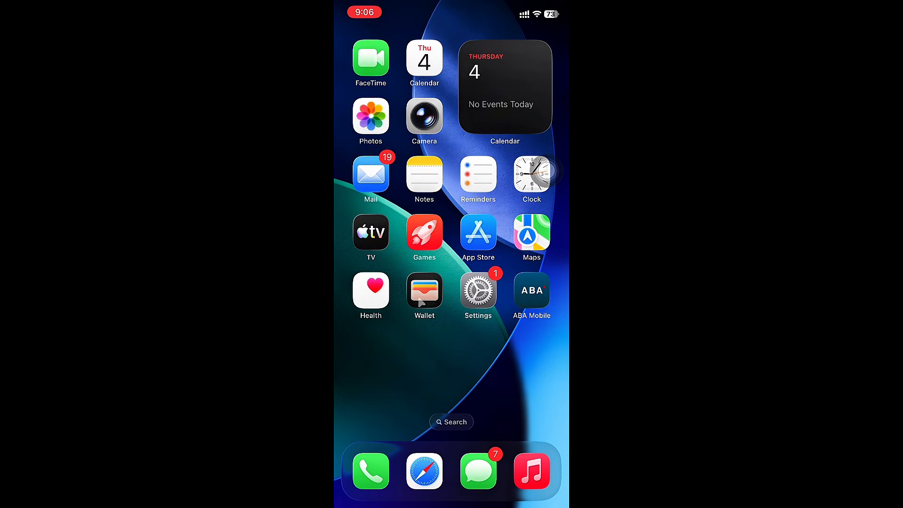
Step: Page through the Home Screens to the page with Weather, Files, TikTok and RDR
{"action": "scroll", "scroll_direction": "left", "scroll_amount": 3}
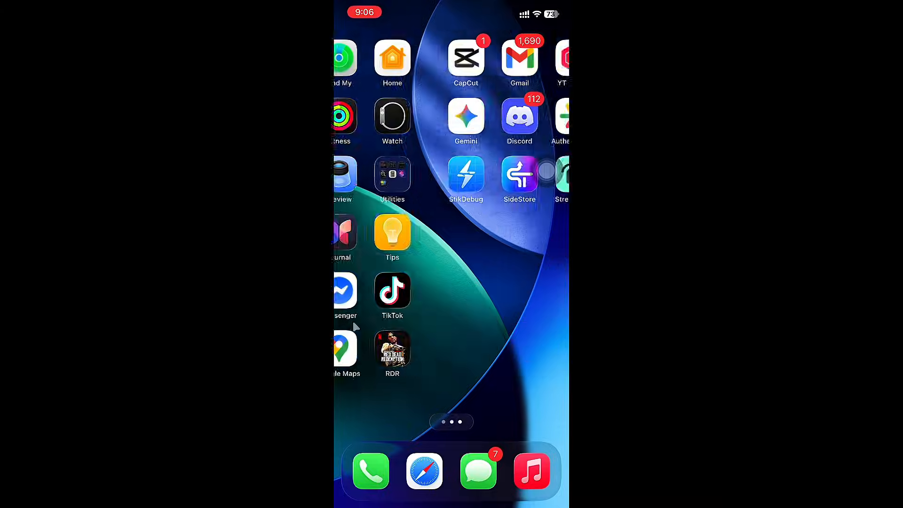
{"action": "left_click", "coordinate": [518, 175]}
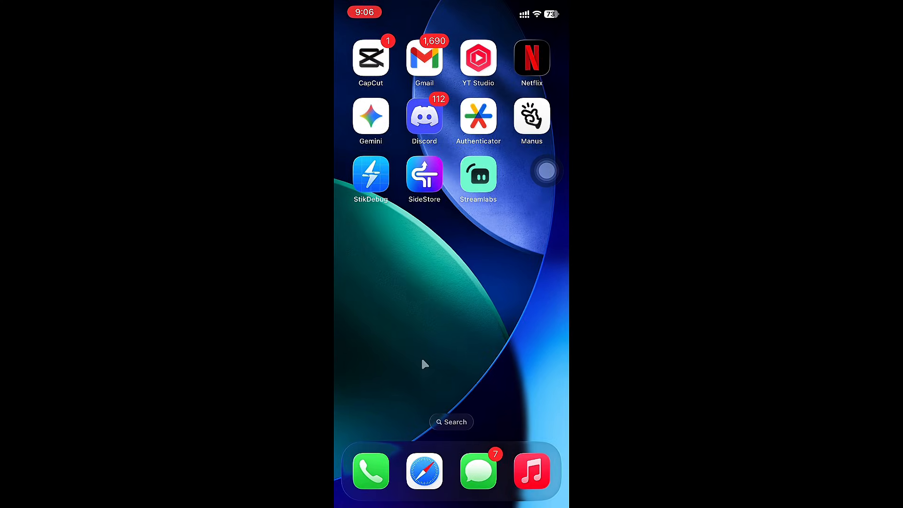
{"action": "scroll", "scroll_direction": "left", "scroll_amount": 3}
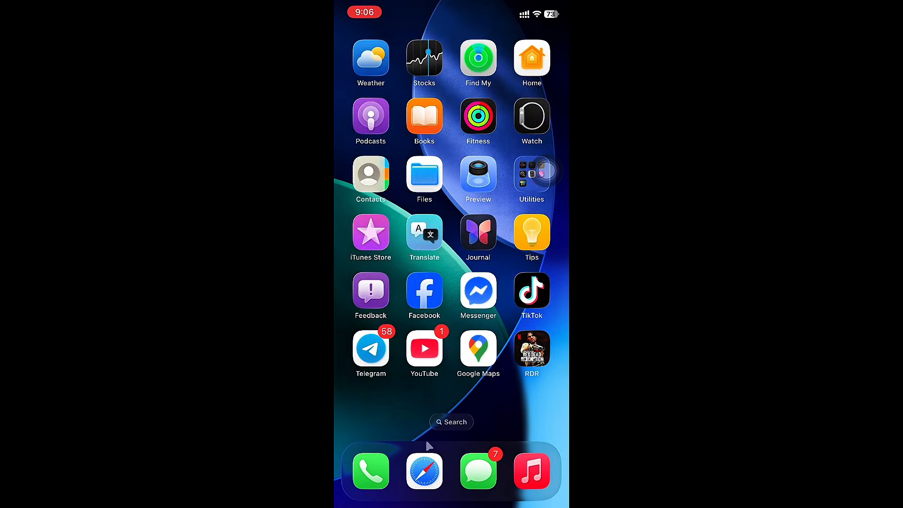
Step: Open congcq/Pojav-Patch-iOS in Safari and scroll through its file list to the README
{"action": "left_click", "coordinate": [424, 471]}
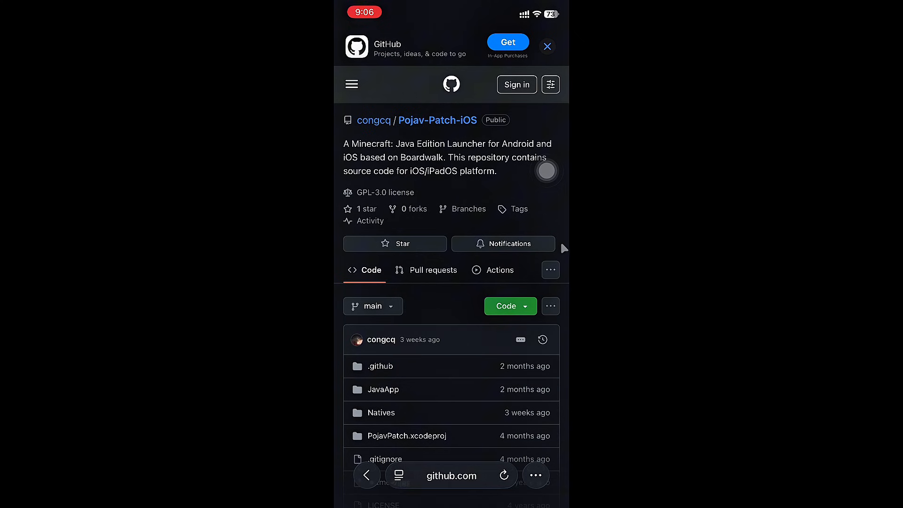
{"action": "scroll", "scroll_direction": "down", "scroll_amount": 3}
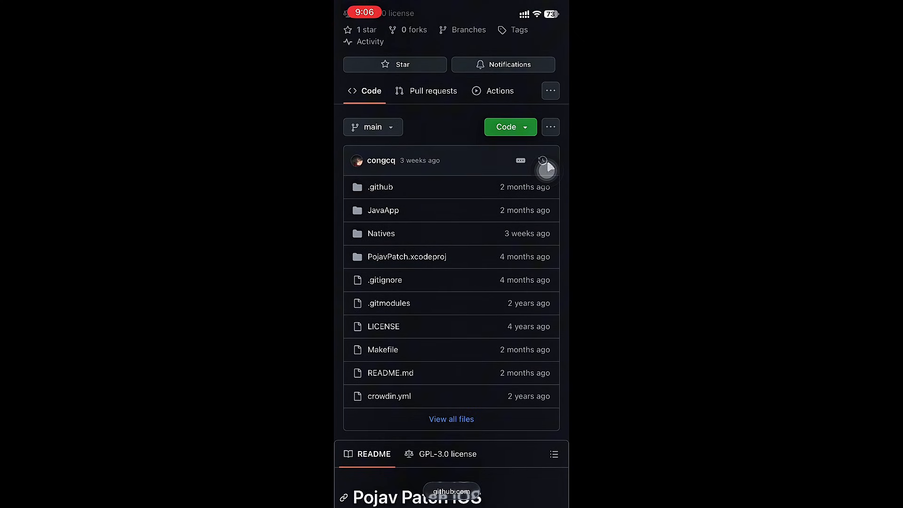
{"action": "scroll", "scroll_direction": "down", "scroll_amount": 3}
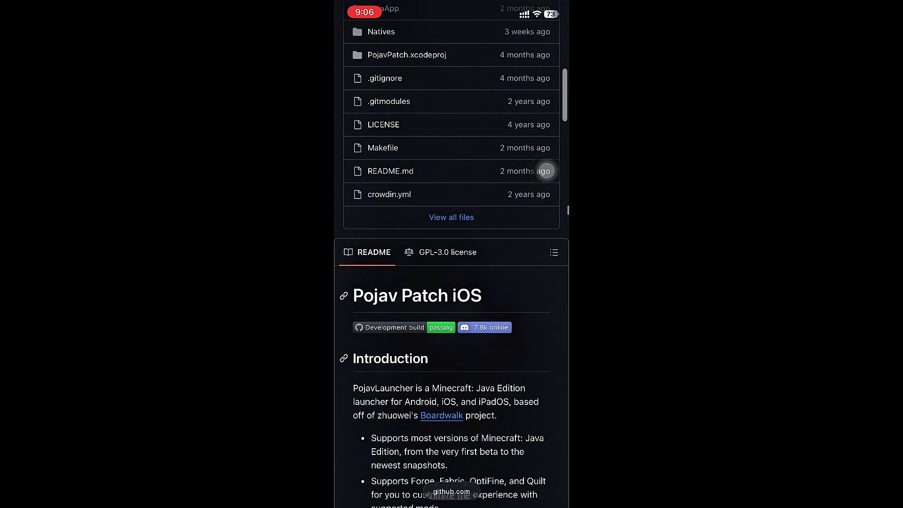
{"action": "mouse_move", "coordinate": [514, 334]}
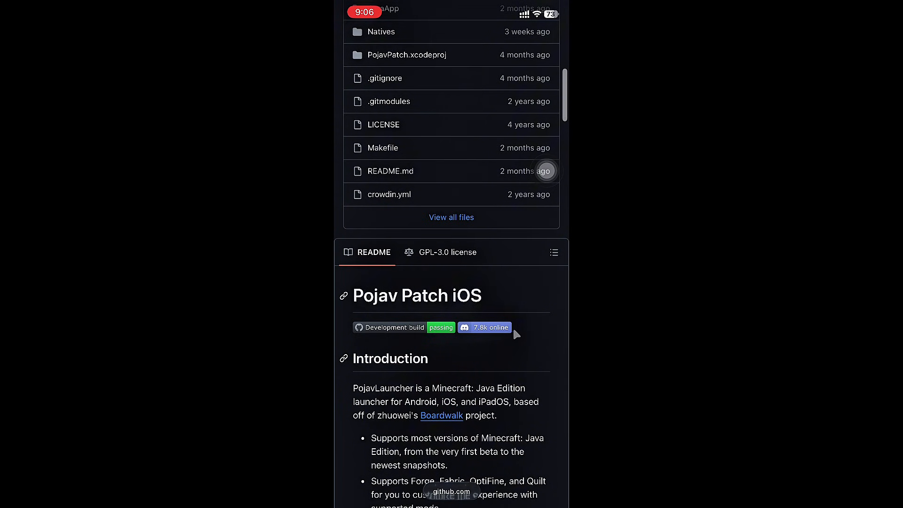
{"action": "scroll", "scroll_direction": "down", "scroll_amount": 3}
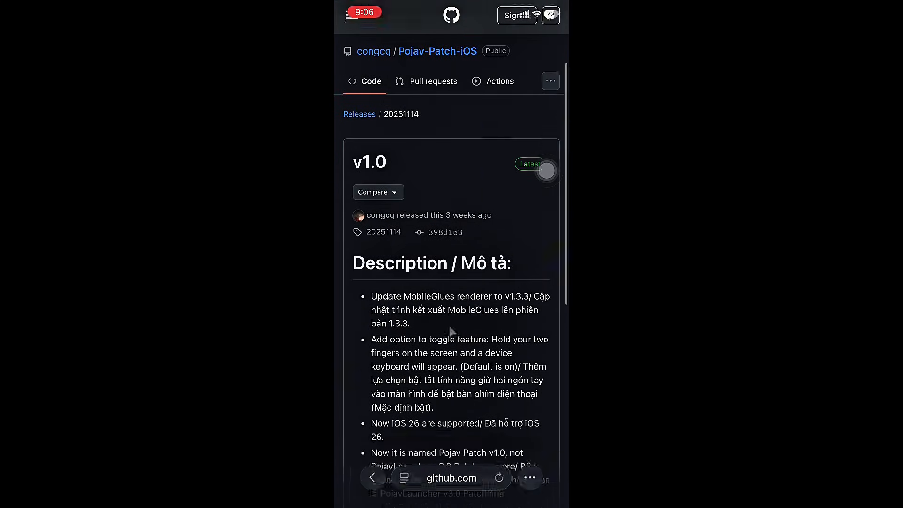
Step: Scroll the v1.0 (Latest) release page down to its Assets list
{"action": "scroll", "scroll_direction": "down", "scroll_amount": 3}
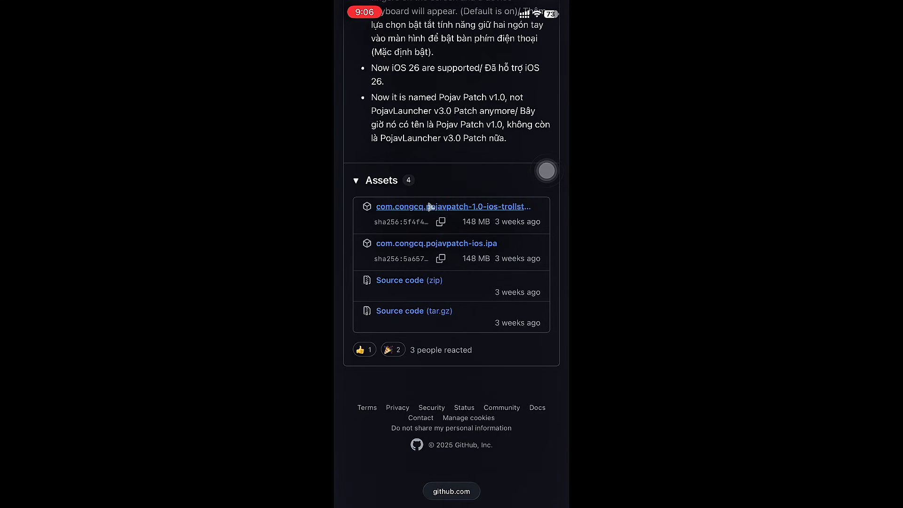
{"action": "mouse_move", "coordinate": [444, 237]}
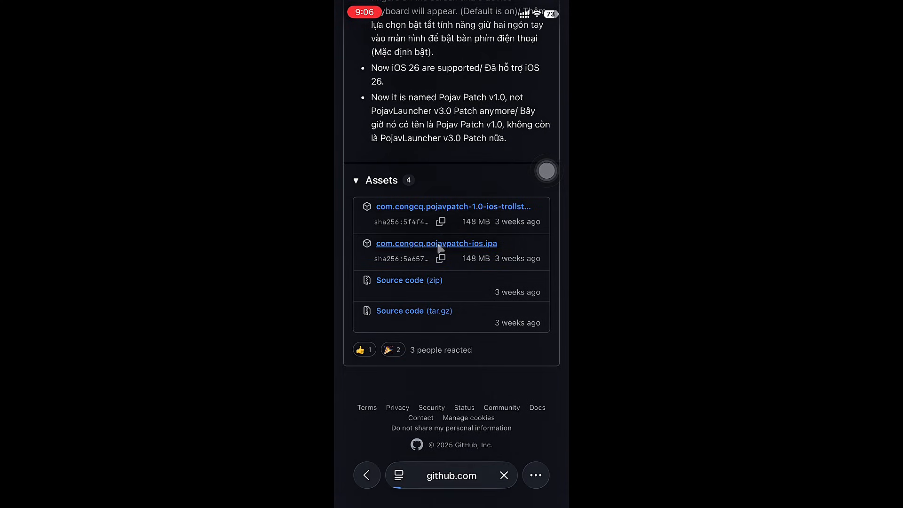
Step: Download the 155.3 MB com.congcq.pojavpatch-ios.ipa asset from the release
{"action": "left_click", "coordinate": [436, 243]}
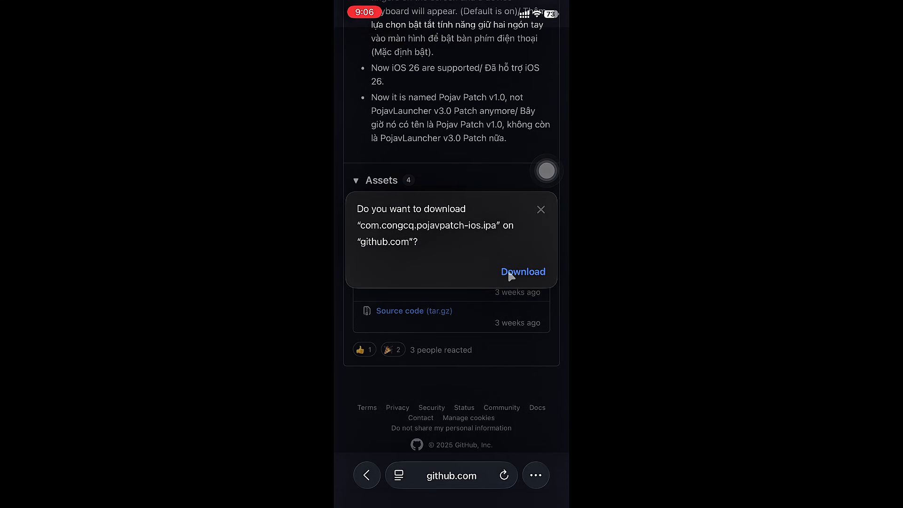
{"action": "left_click", "coordinate": [523, 271]}
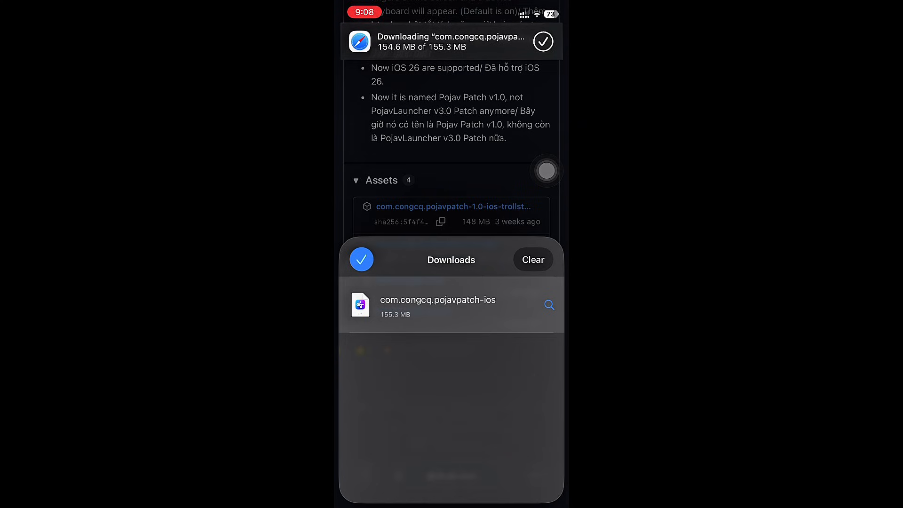
{"action": "mouse_move", "coordinate": [346, 166]}
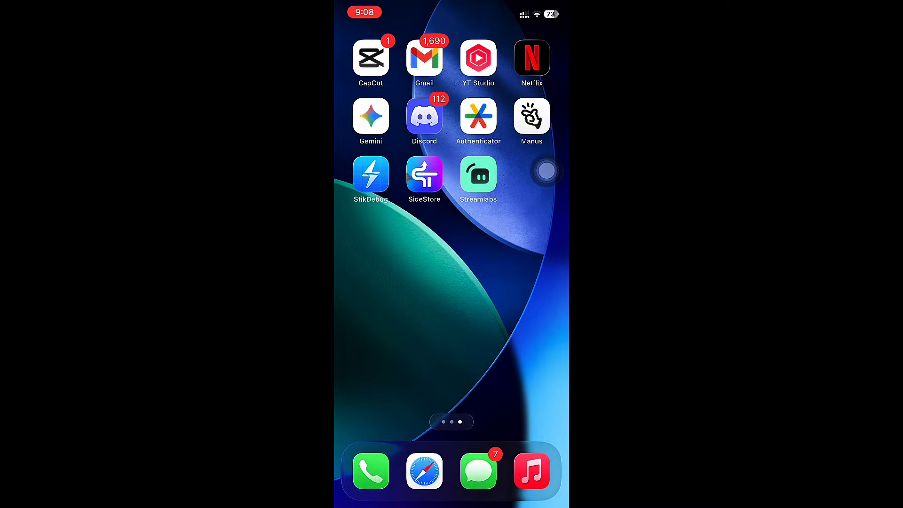
Step: Launch PojavLauncher with JIT and show its Settings page (Pojav Patch 1.0-dev)
{"action": "left_click", "coordinate": [424, 178]}
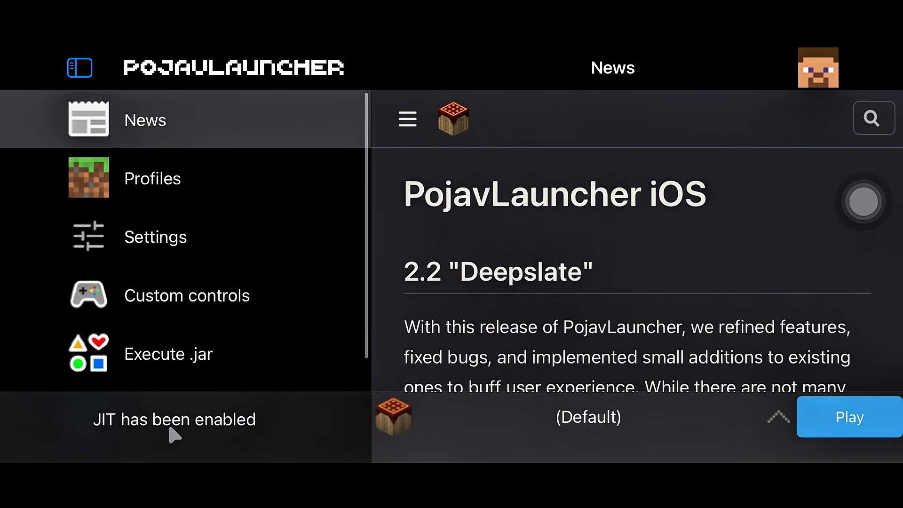
{"action": "left_click", "coordinate": [154, 236]}
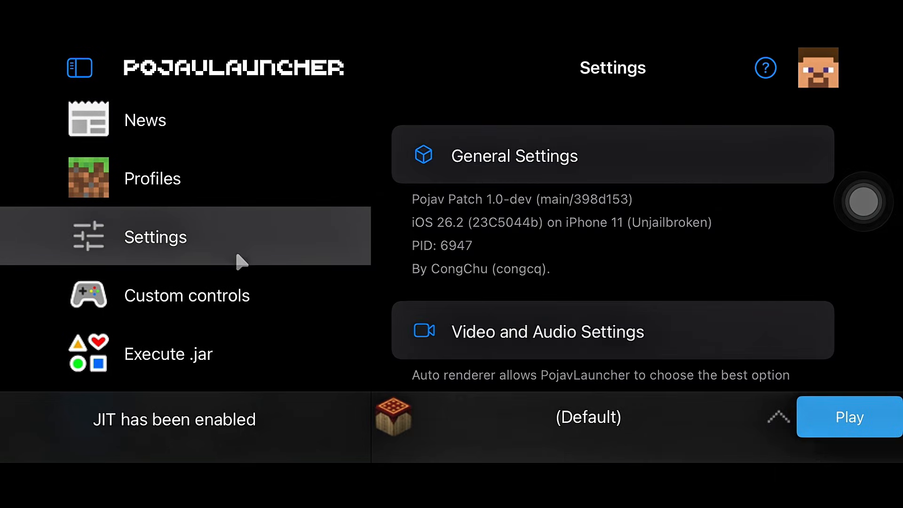